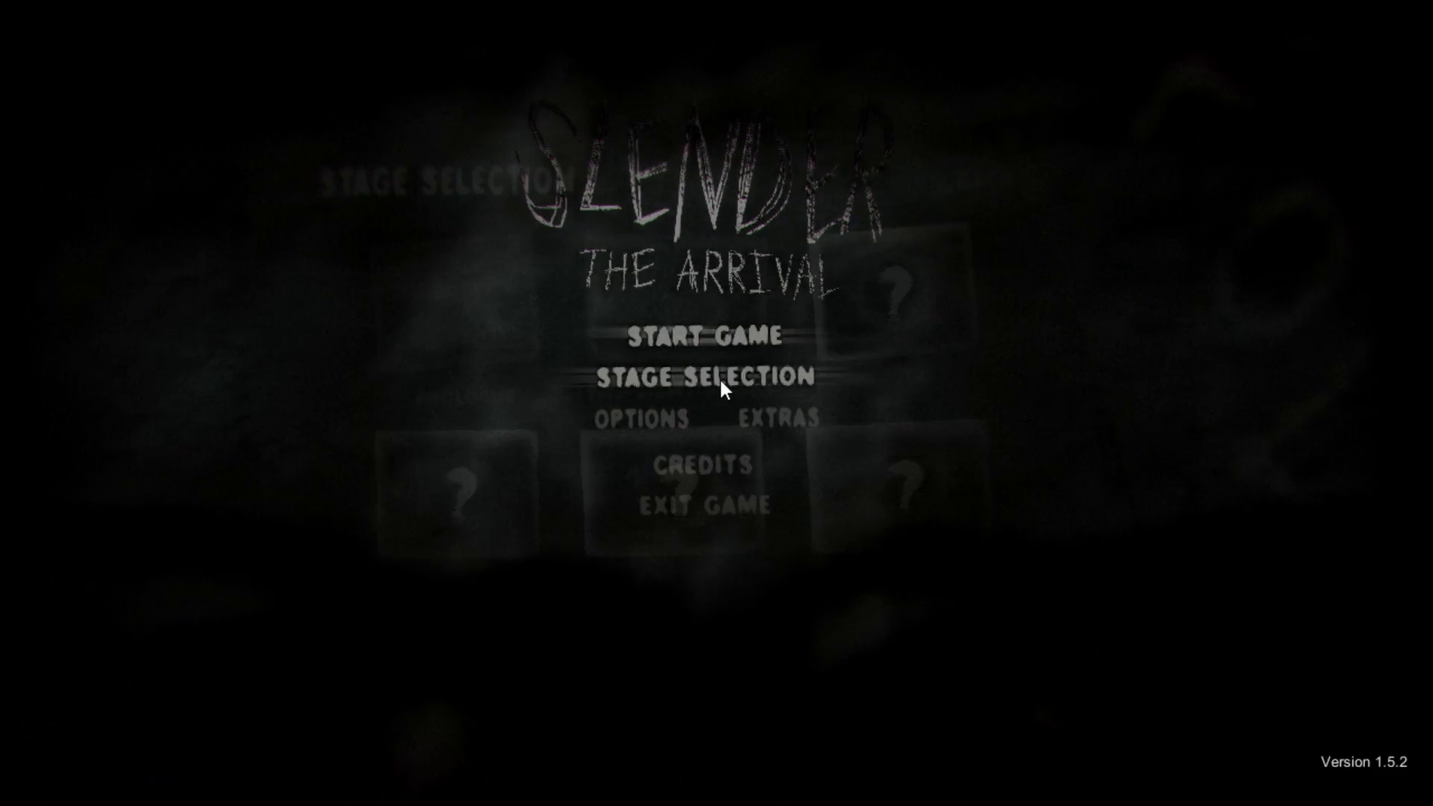
# Choose Stage Selection on the title screen so a level begins loading.
pyautogui.click(702, 378)
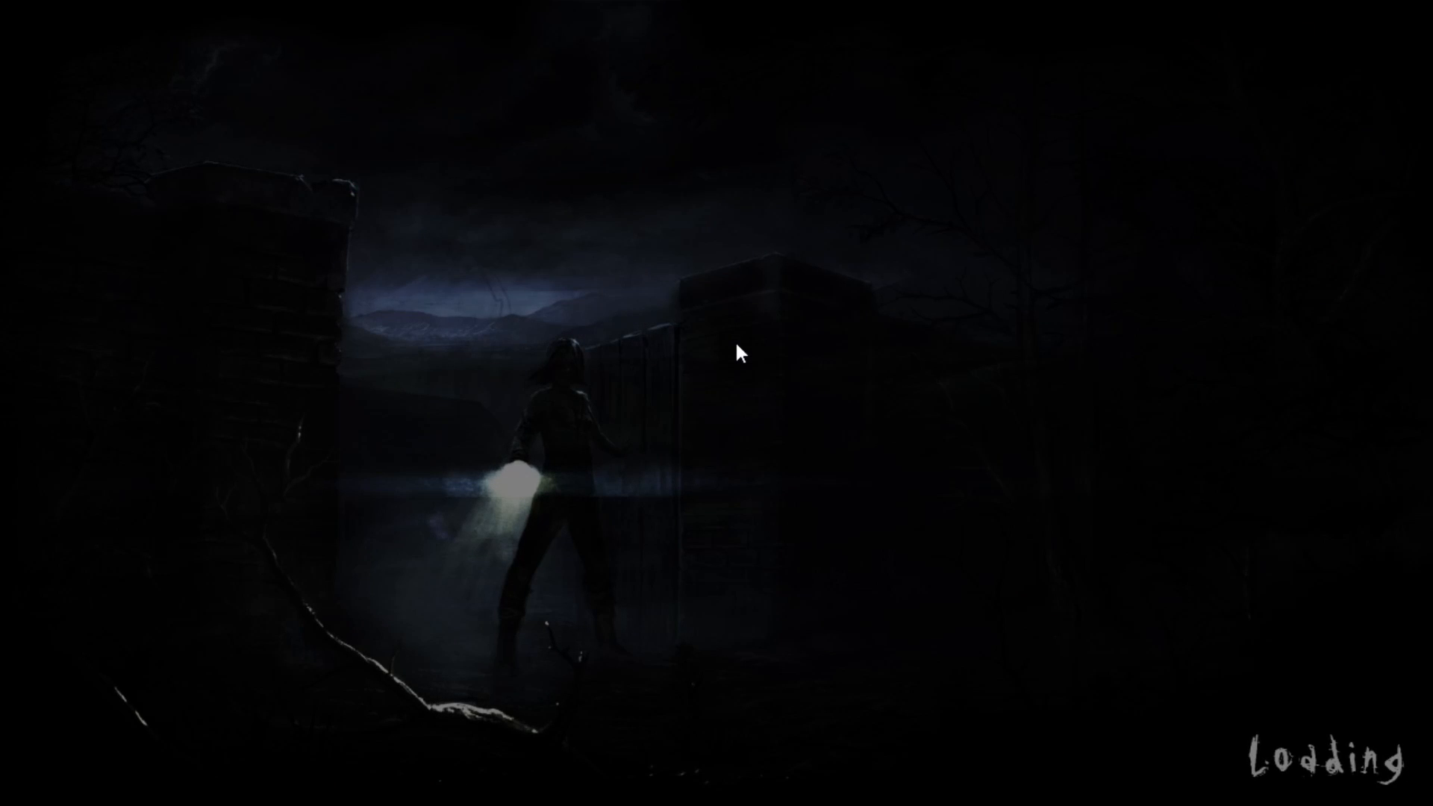
pyautogui.moveTo(842, 237)
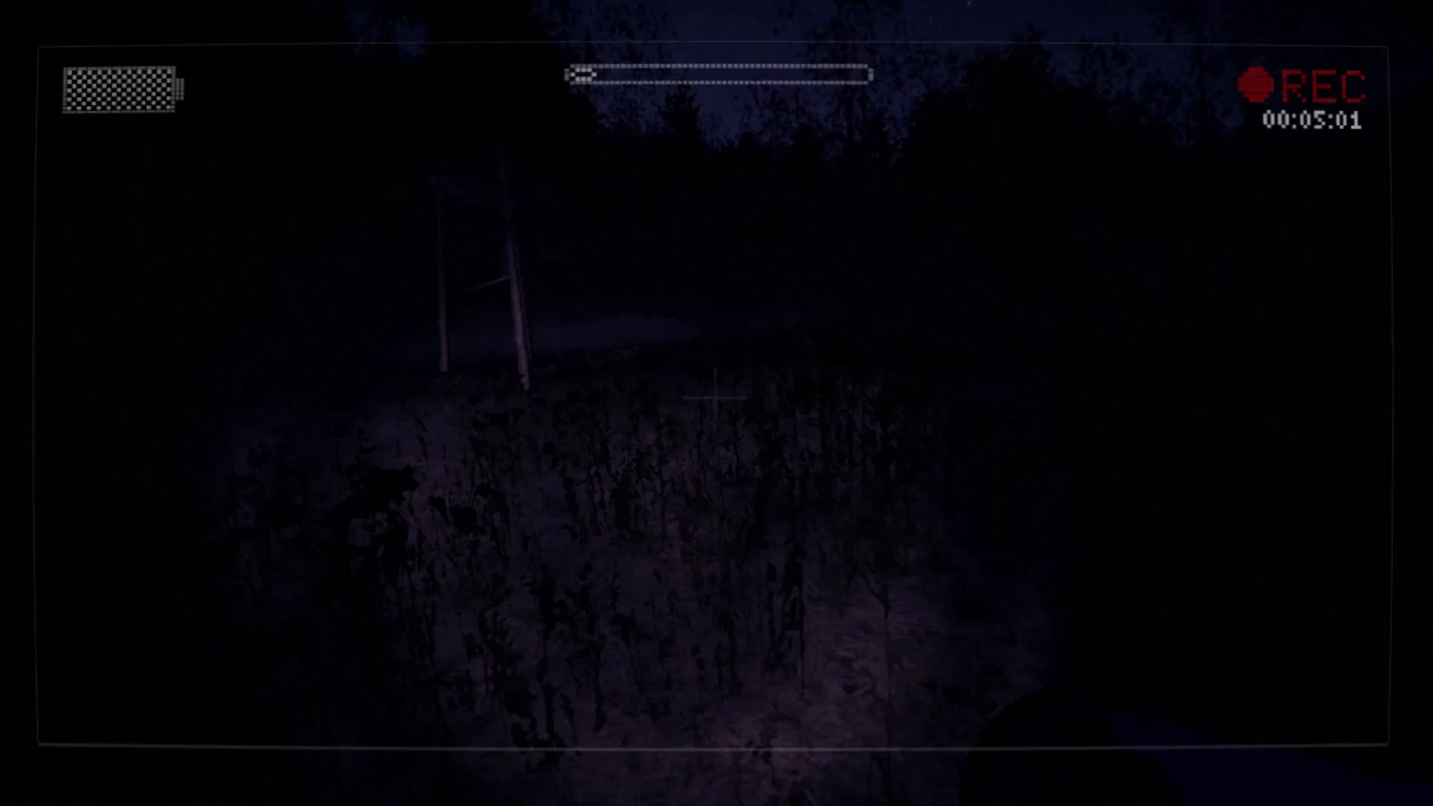
# Pause the forest level to read the current goal, then resume play.
pyautogui.press('Escape')
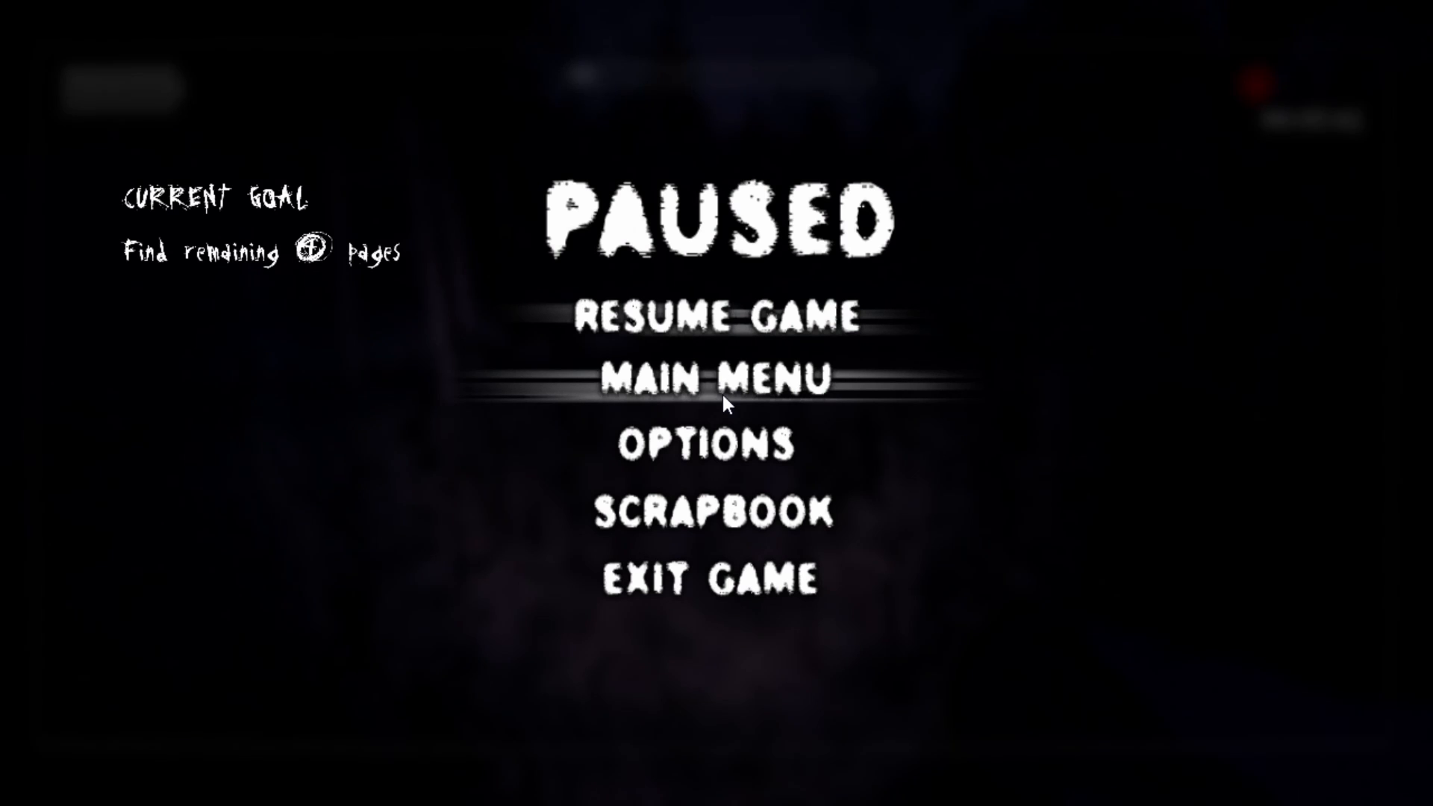
pyautogui.click(713, 318)
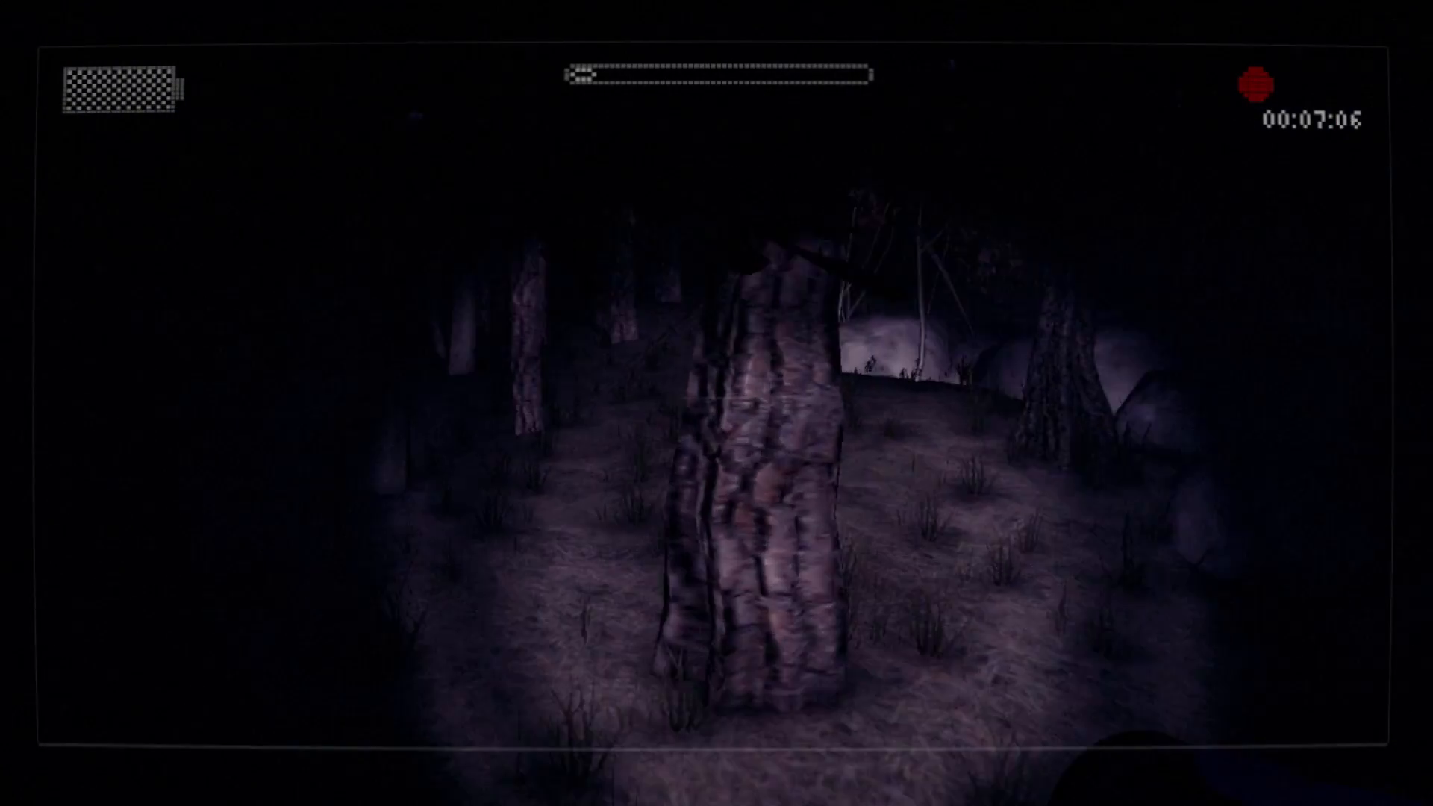
pyautogui.moveTo(716, 404)
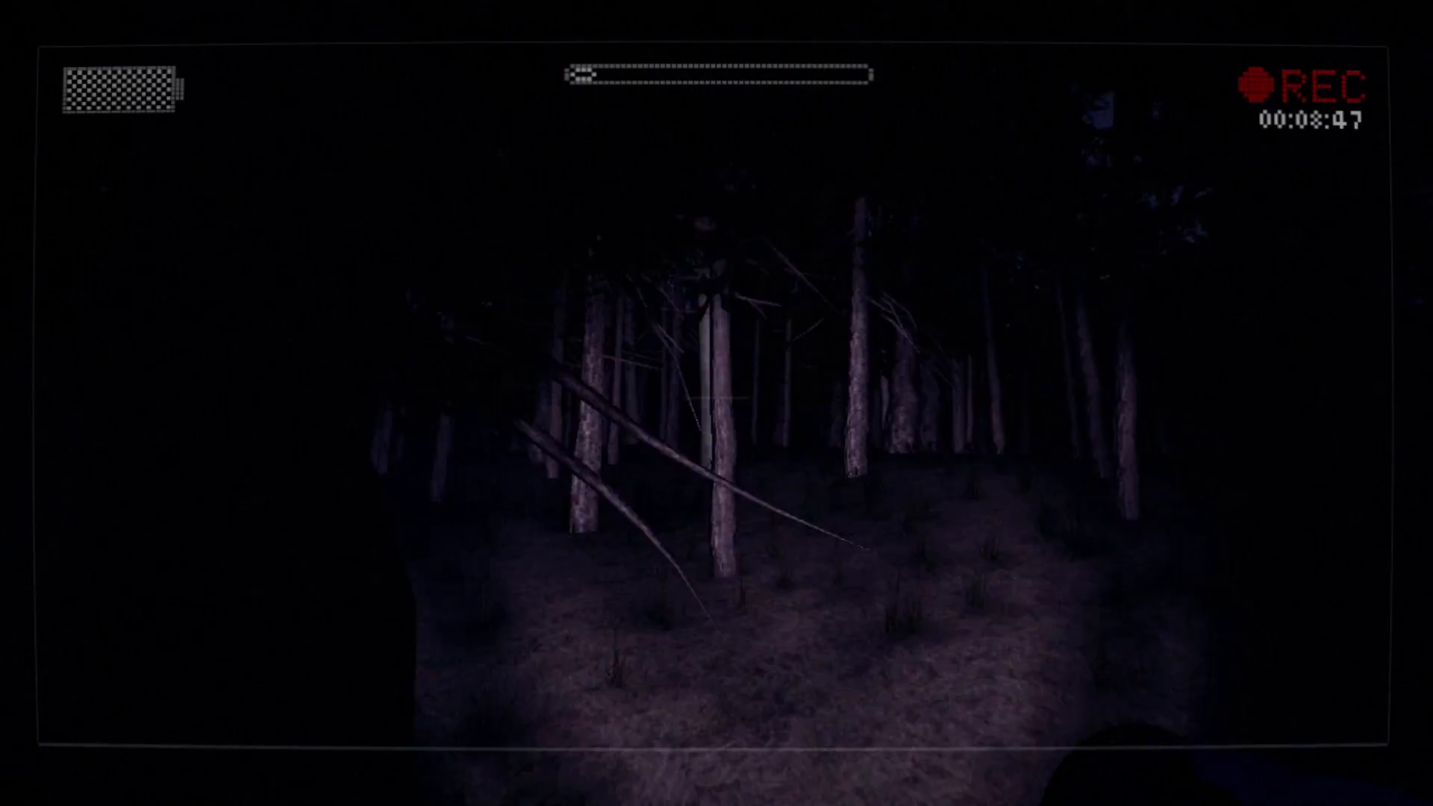
pyautogui.moveTo(717, 404)
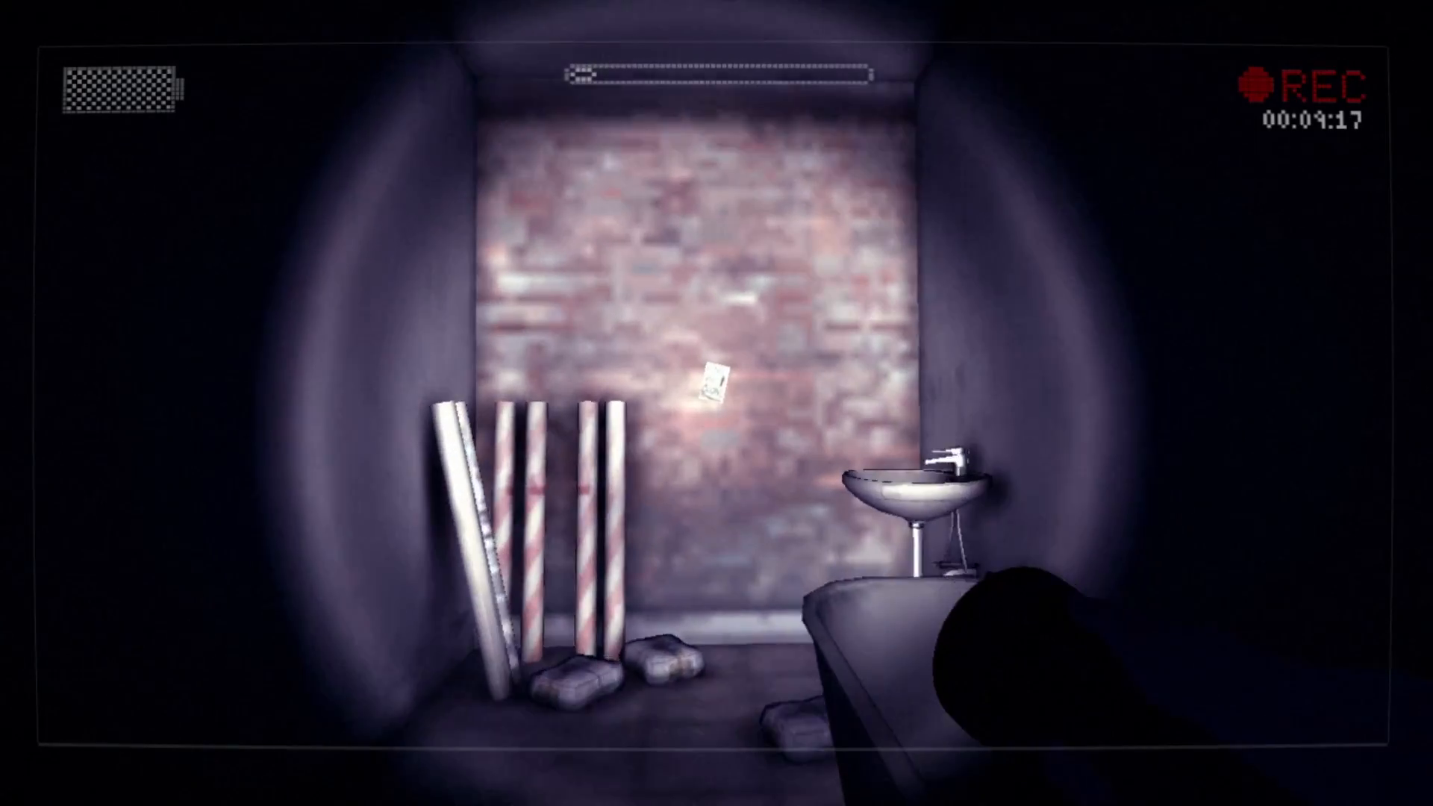
# Pick up the paper pinned to the wall of the brick room with the sink.
pyautogui.click(712, 388)
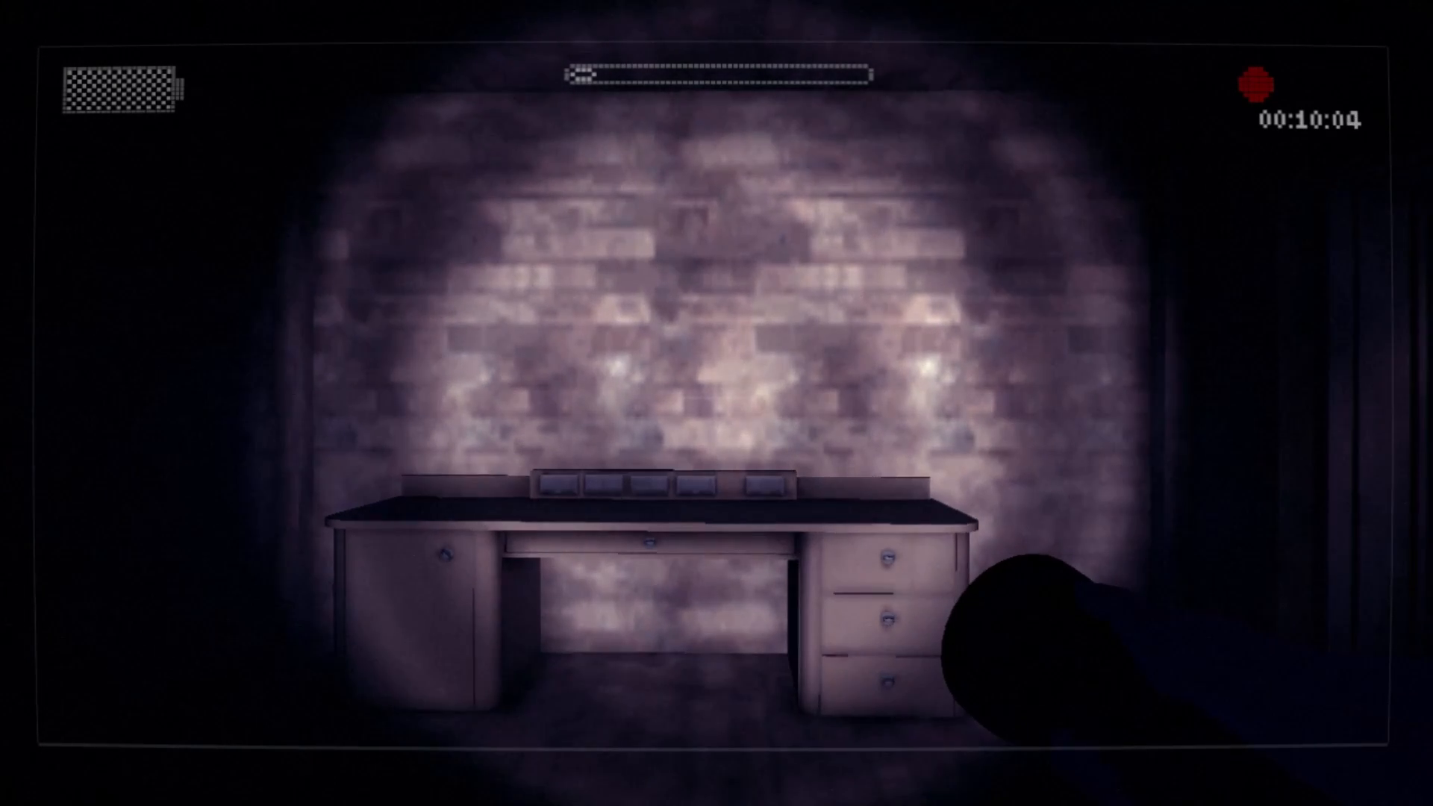
# Pause near the office desk to see the goal about clues to Kate's disappearance.
pyautogui.press('Escape')
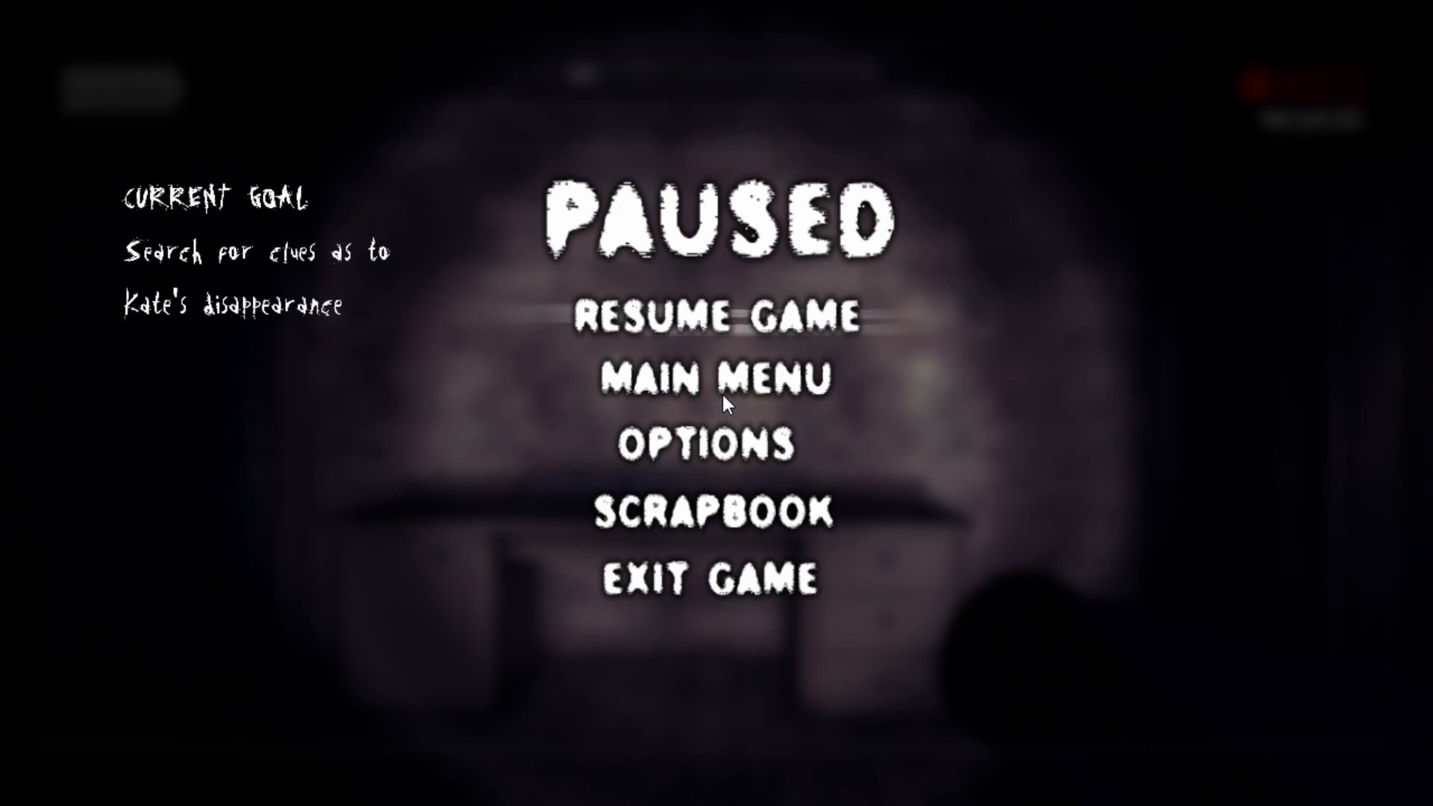
pyautogui.click(715, 316)
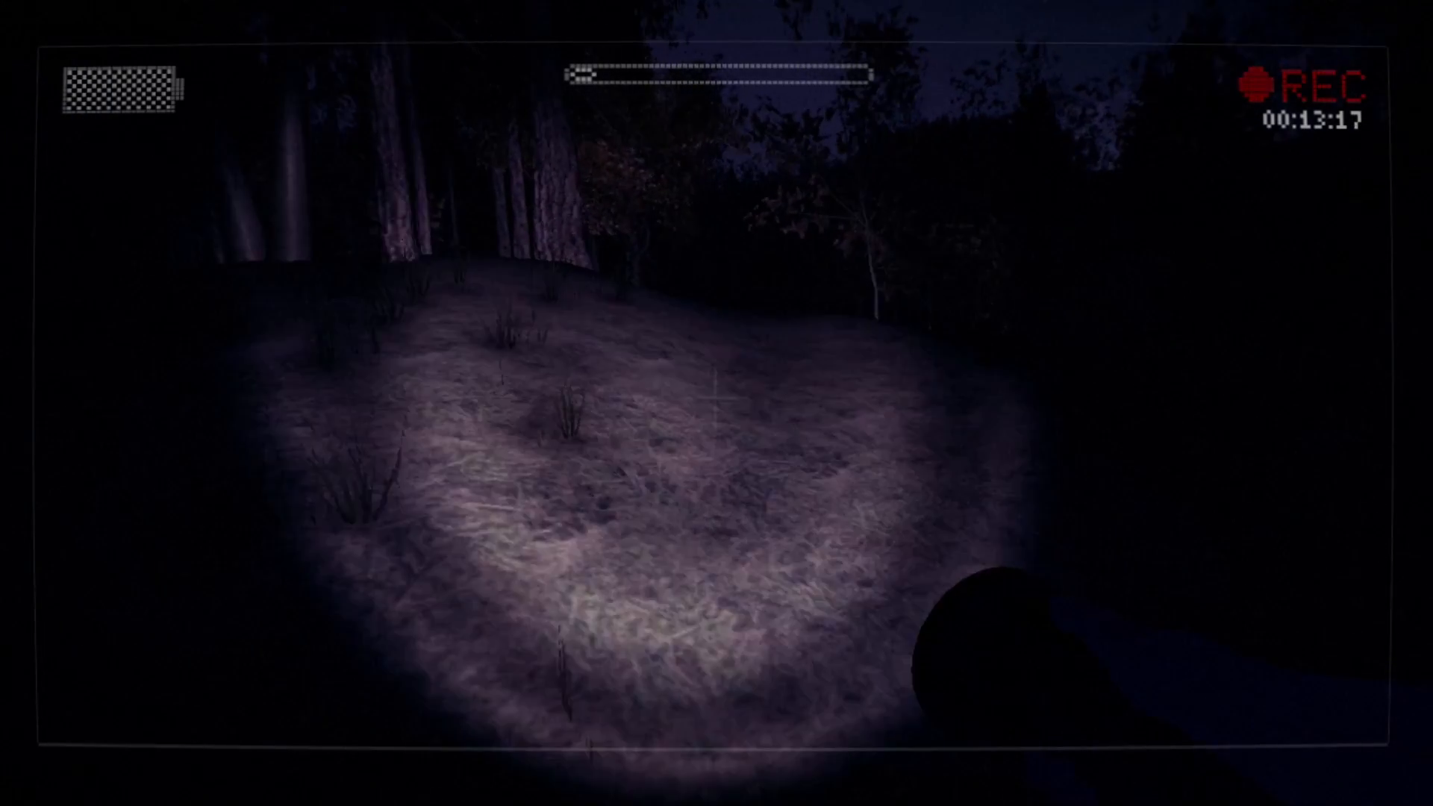
pyautogui.moveTo(717, 403)
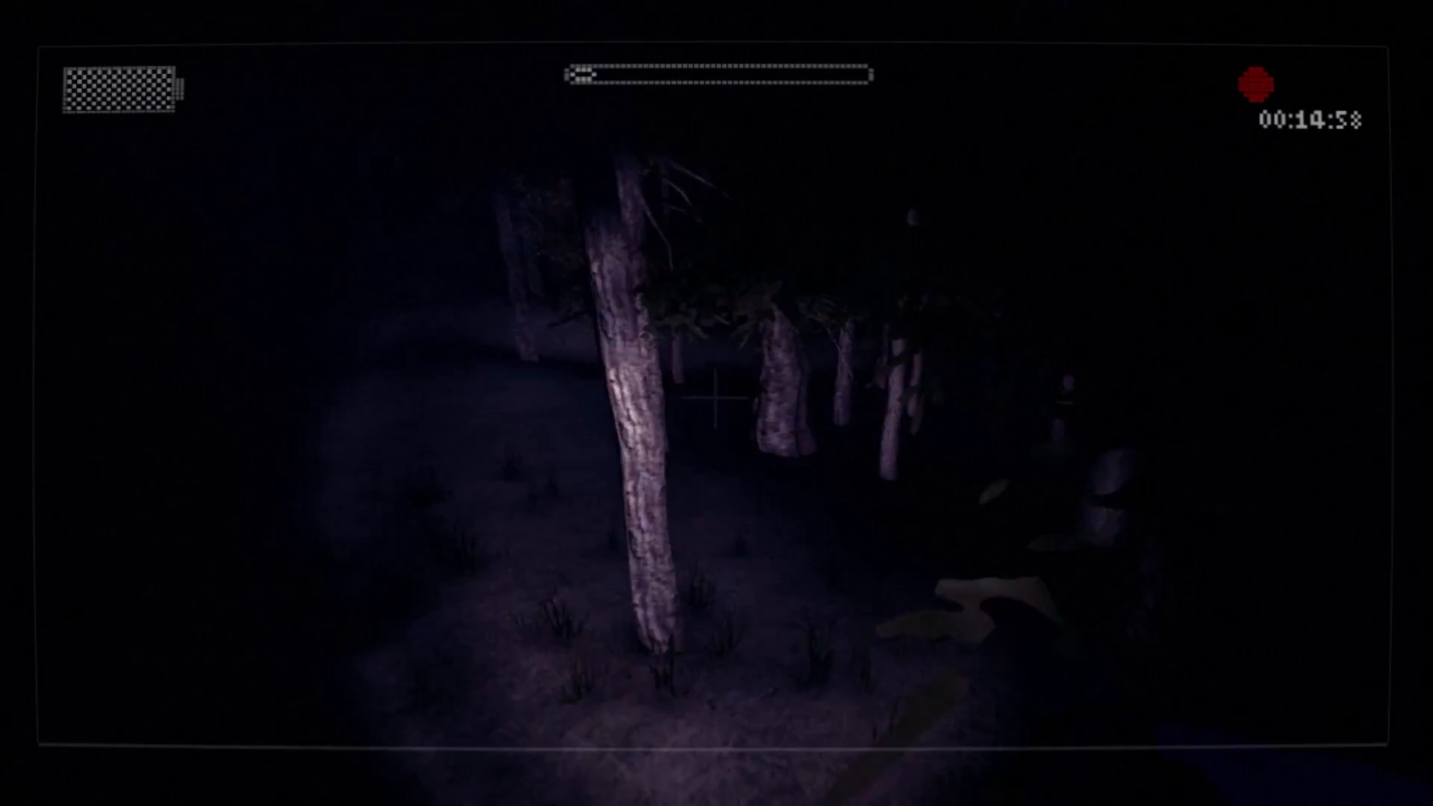
pyautogui.moveTo(717, 403)
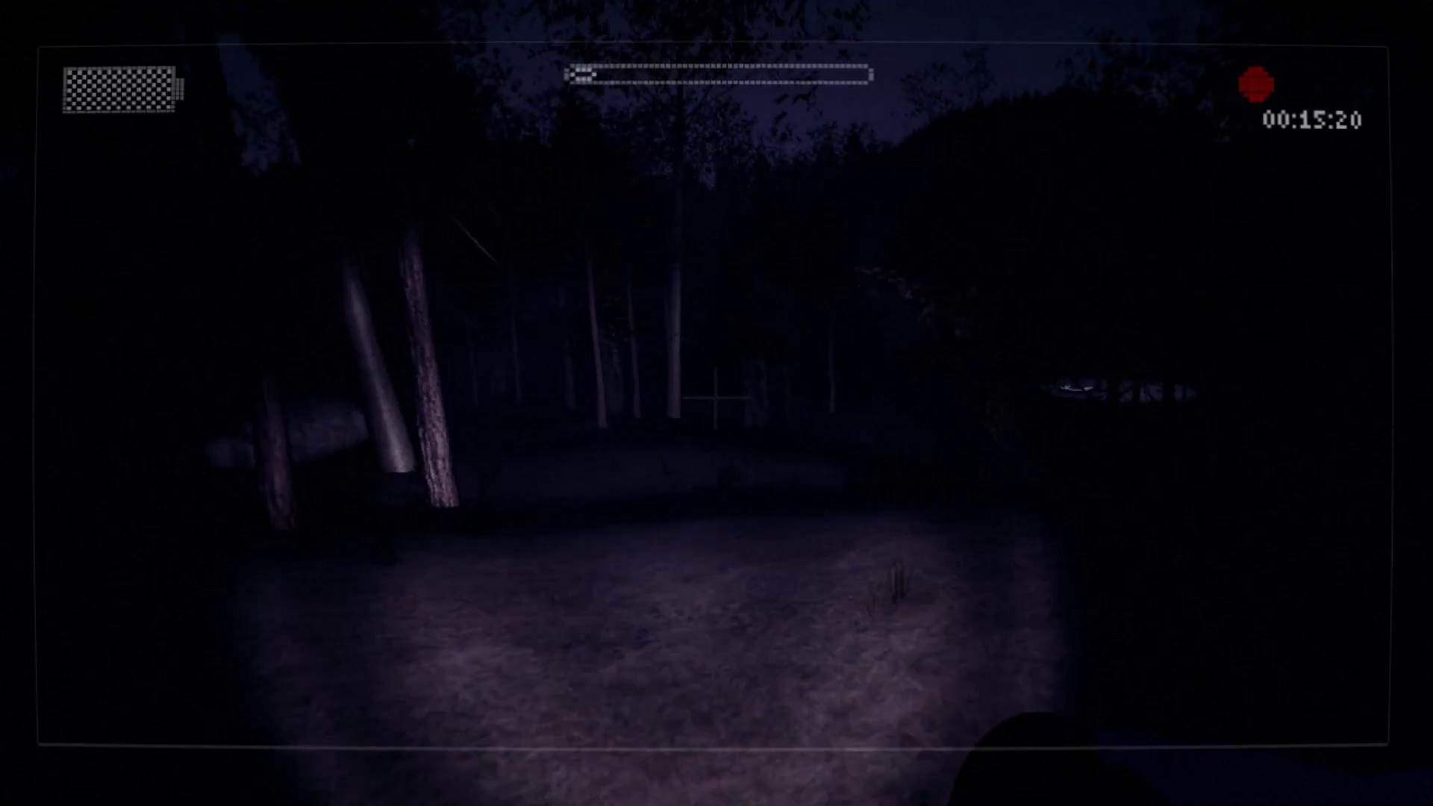
# Pause to read the goal of three remaining pages, then resume the forest level.
pyautogui.press('Escape')
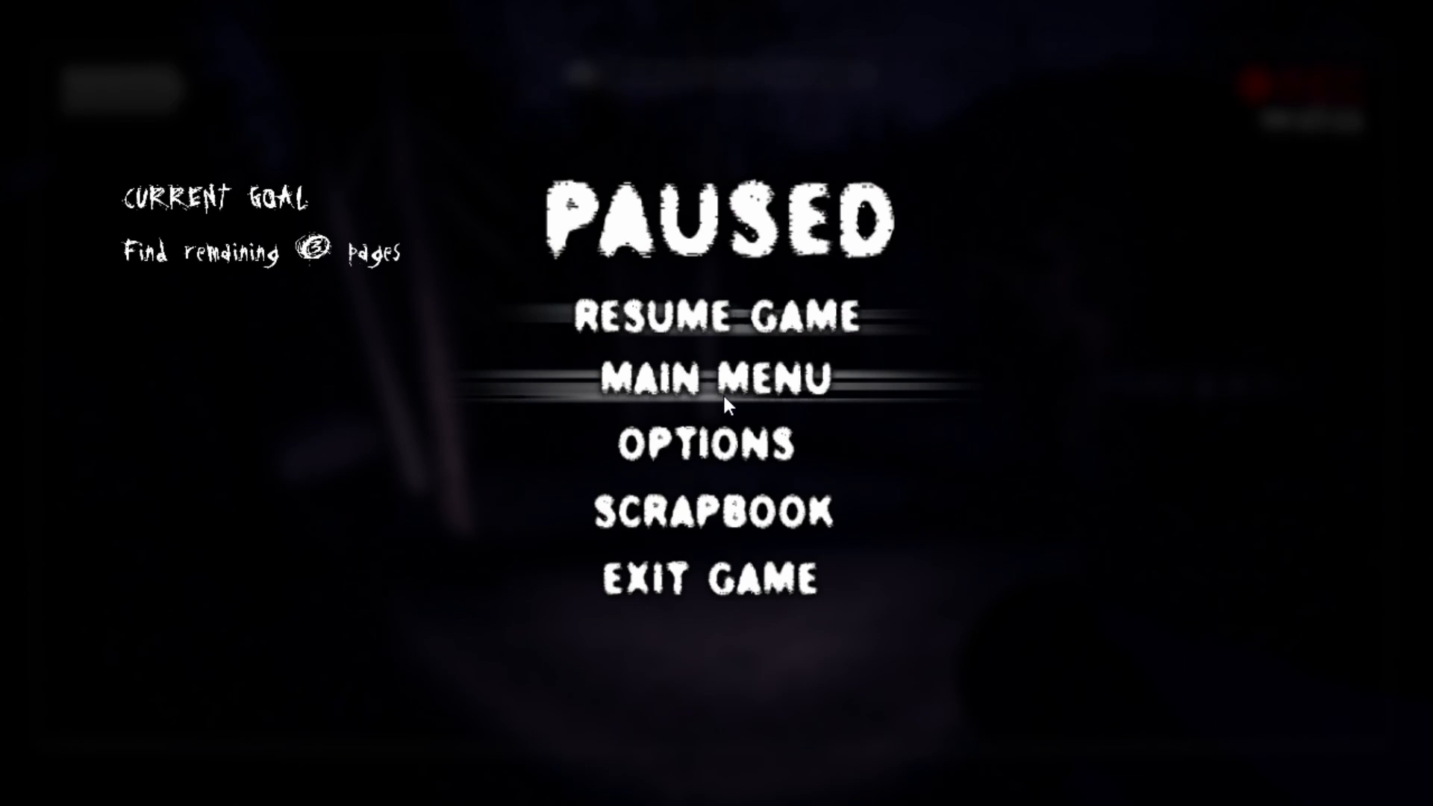
pyautogui.click(705, 318)
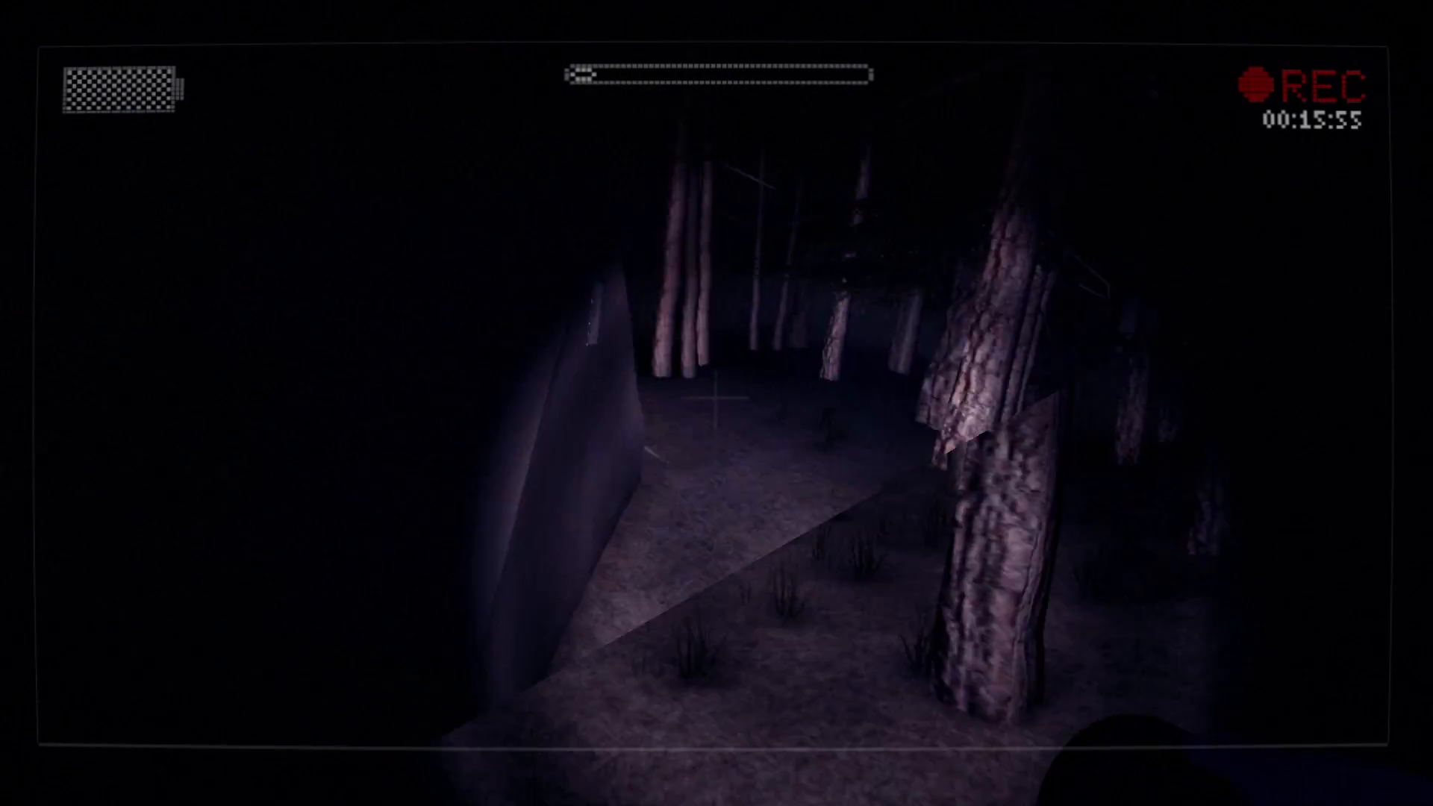
# Interact with an object in the dark woods while searching for pages.
pyautogui.click(717, 403)
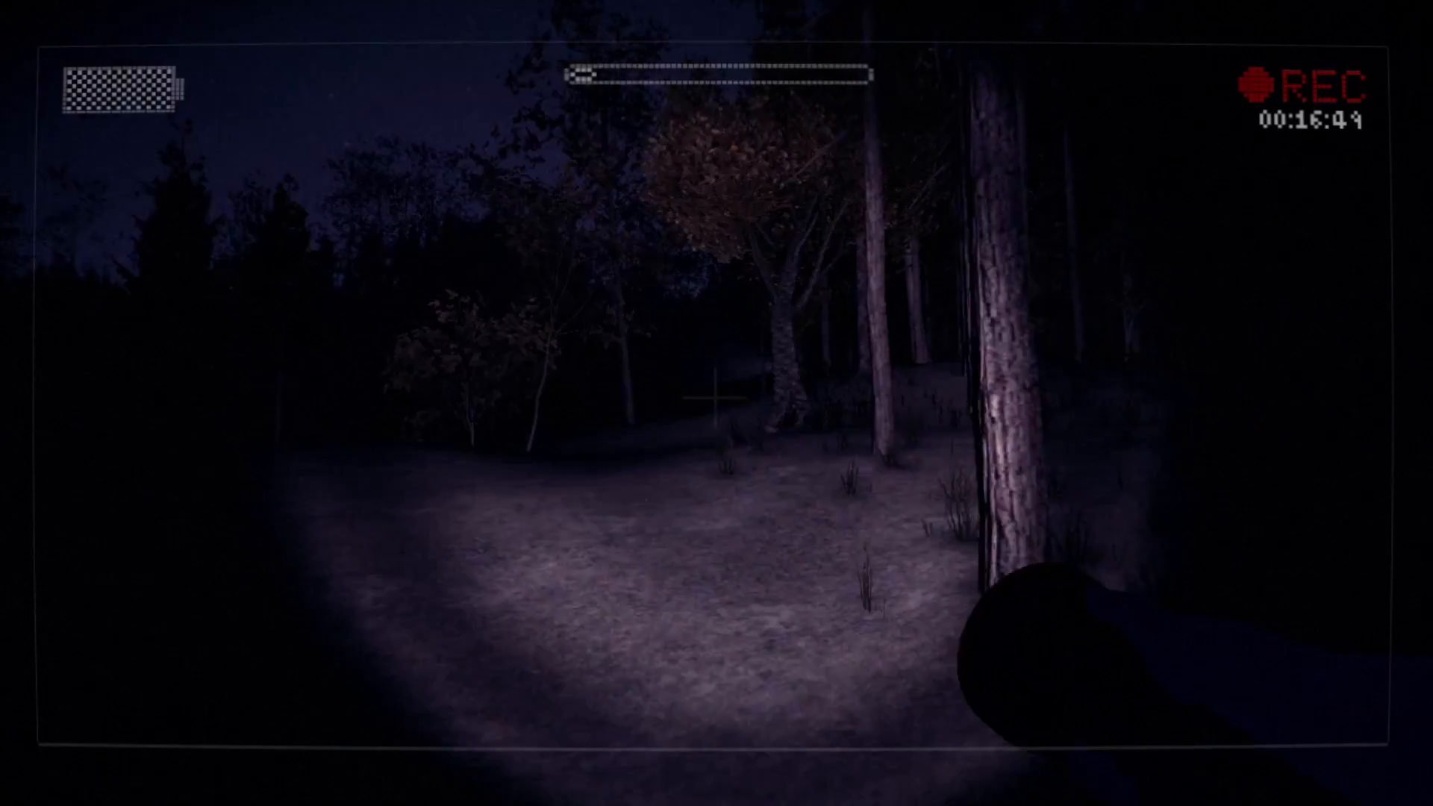
# Pause twice along the walk to check the pages remaining, resuming play each time.
pyautogui.press('Escape')
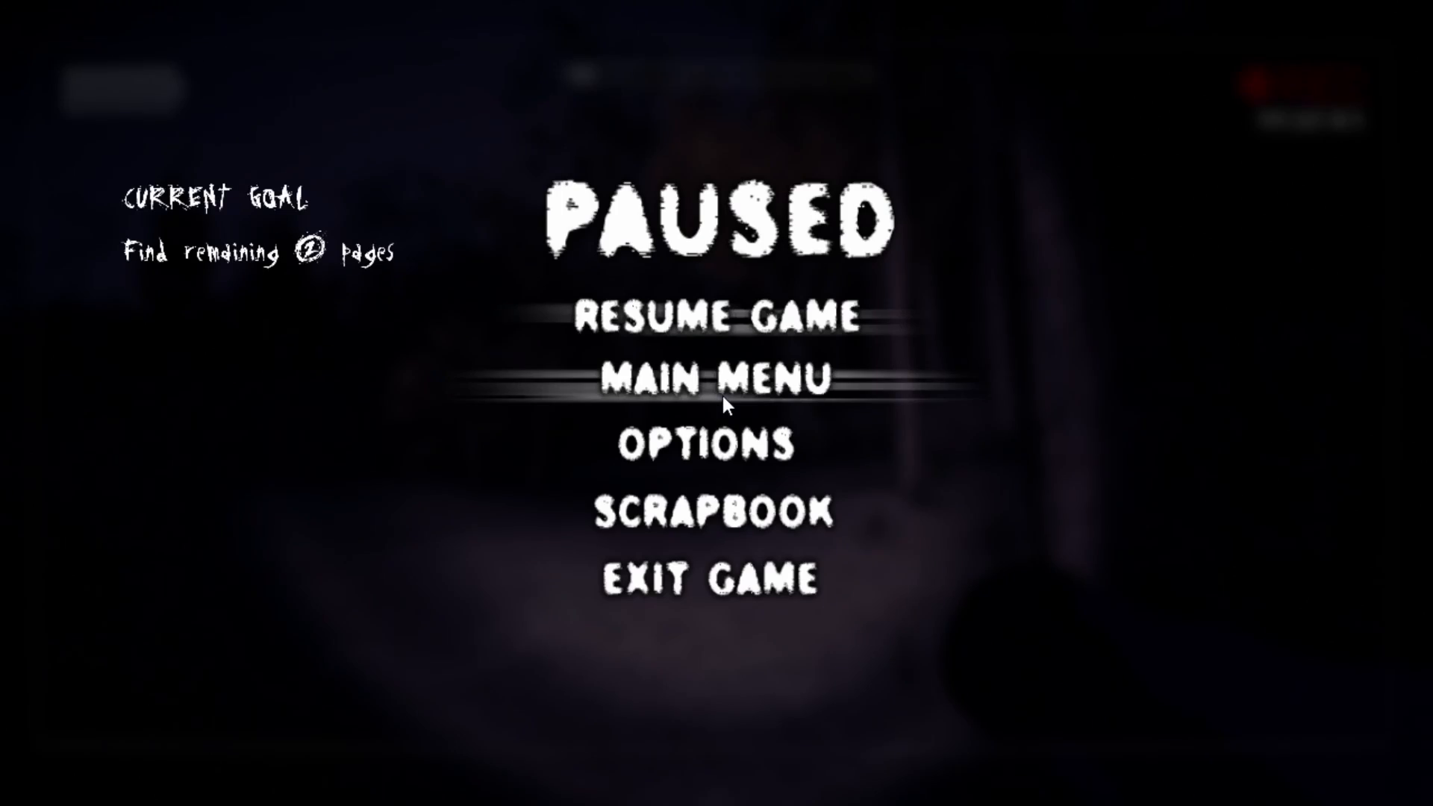
pyautogui.click(718, 318)
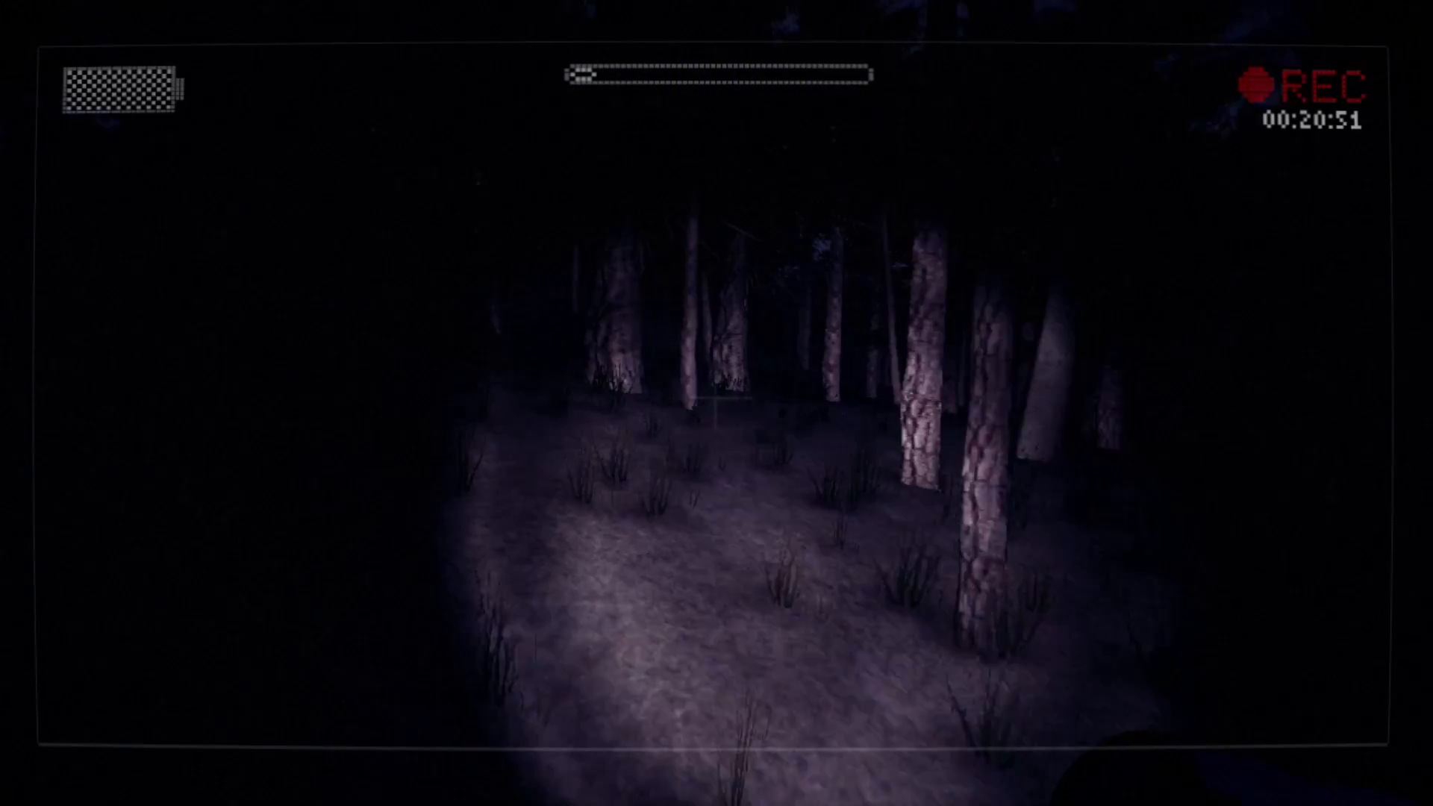
pyautogui.moveTo(716, 403)
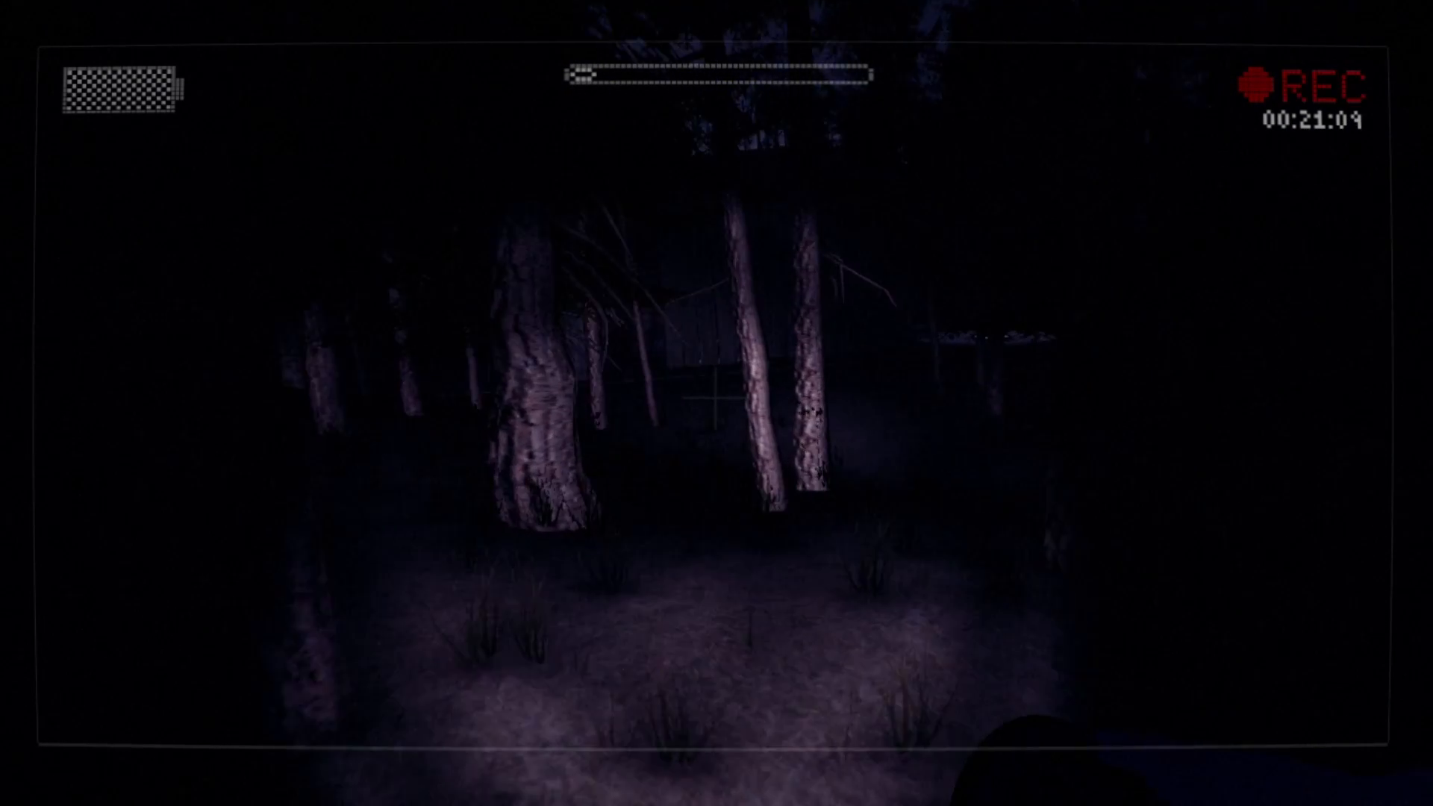
pyautogui.press('Escape')
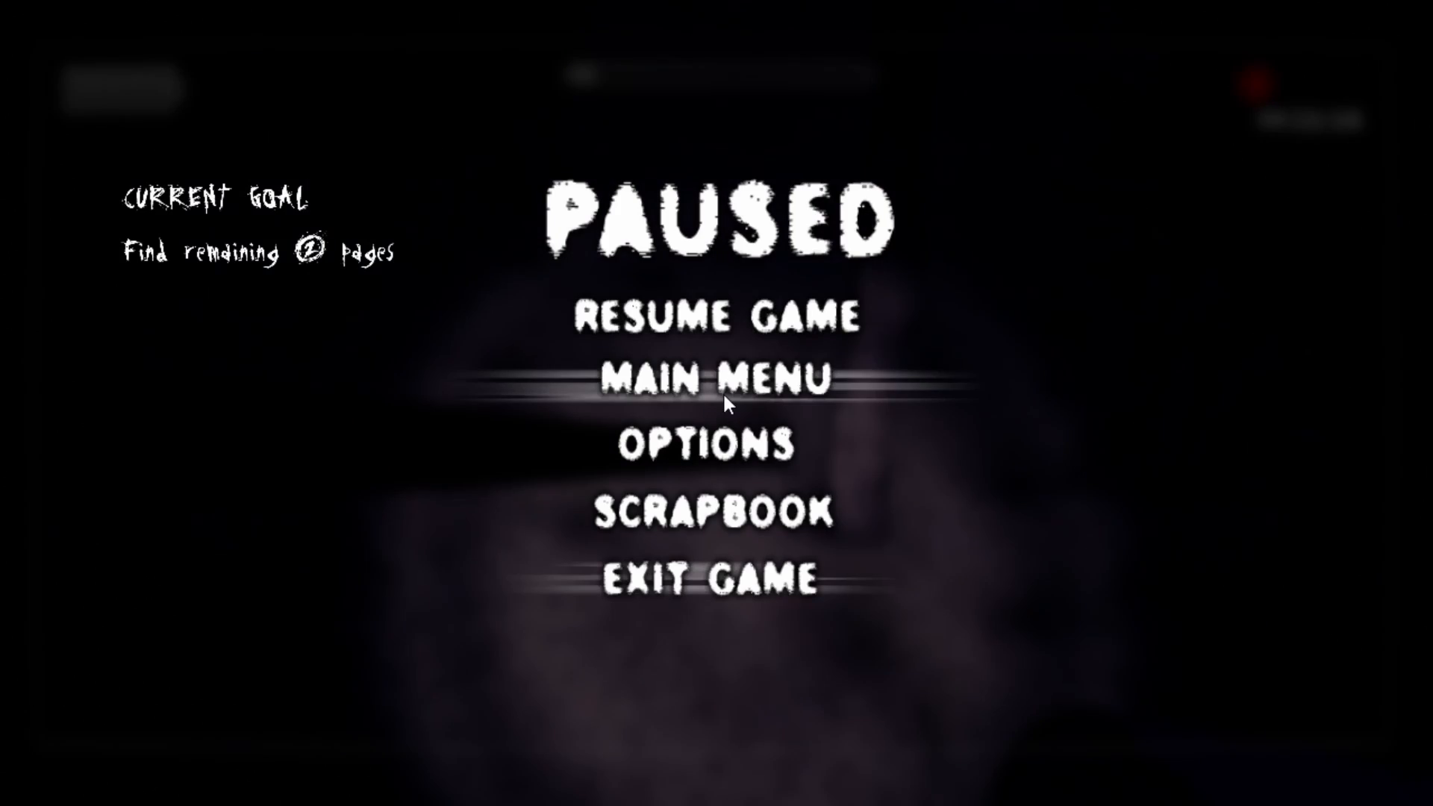
pyautogui.click(712, 316)
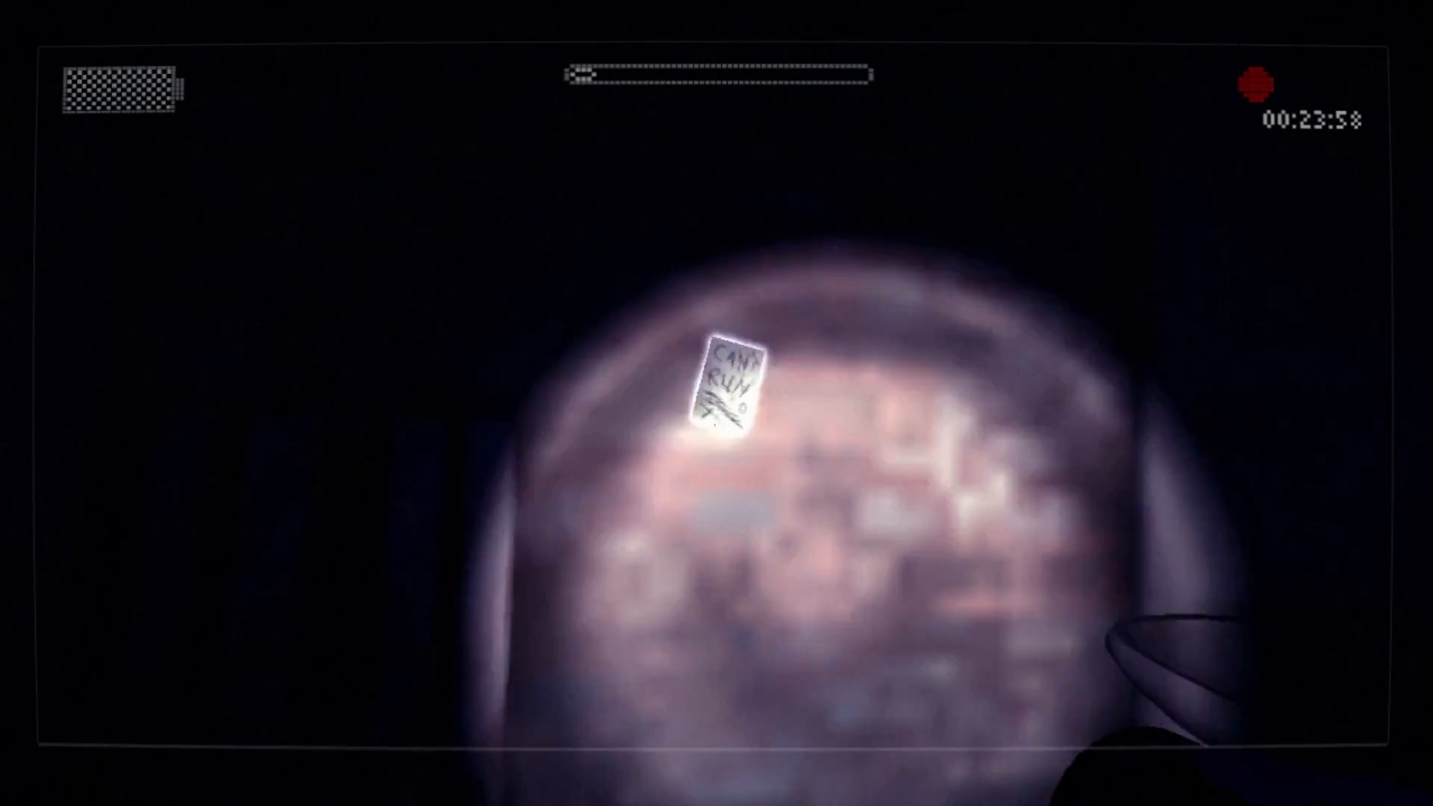
# Collect the page from the wall, leaving one page to find.
pyautogui.click(732, 388)
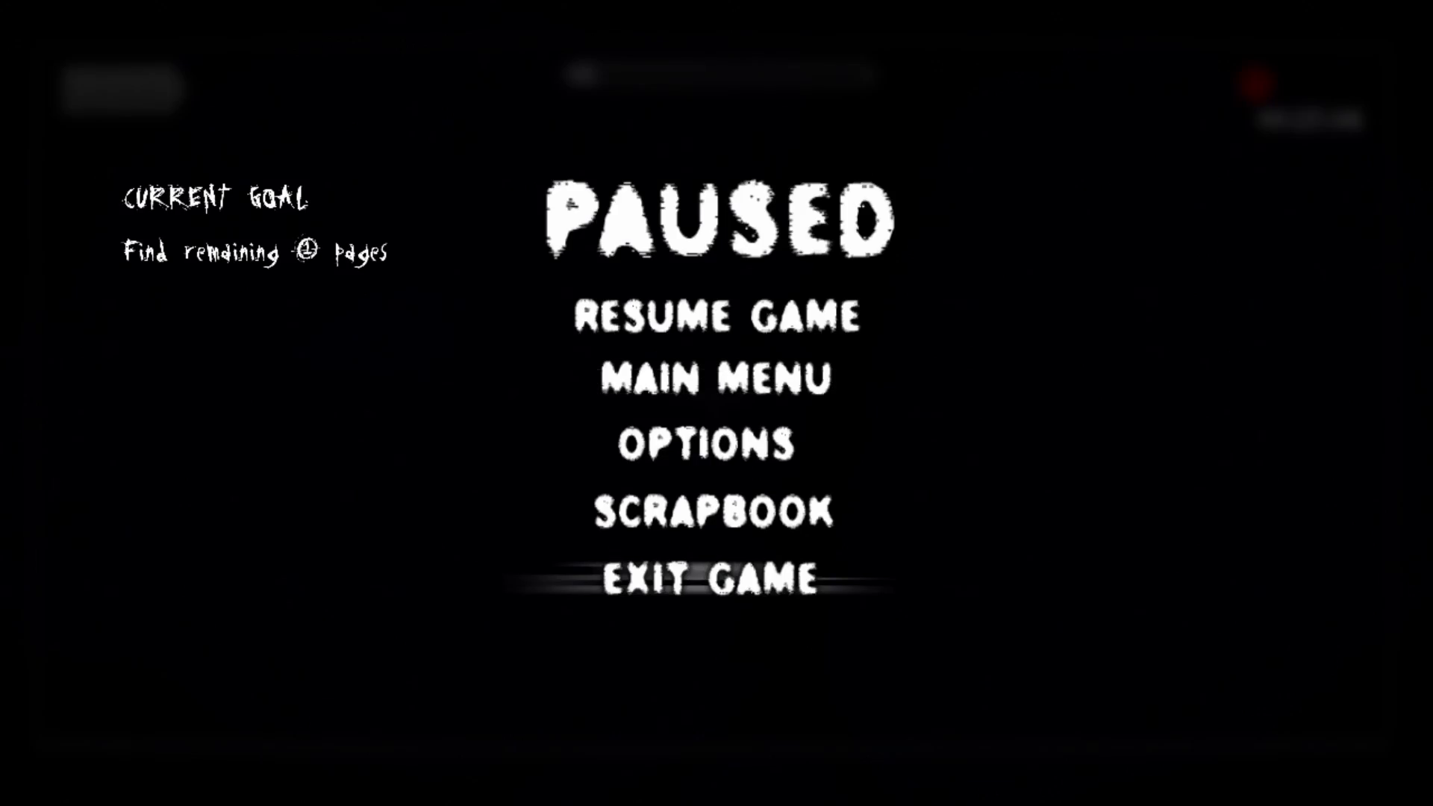
pyautogui.click(715, 316)
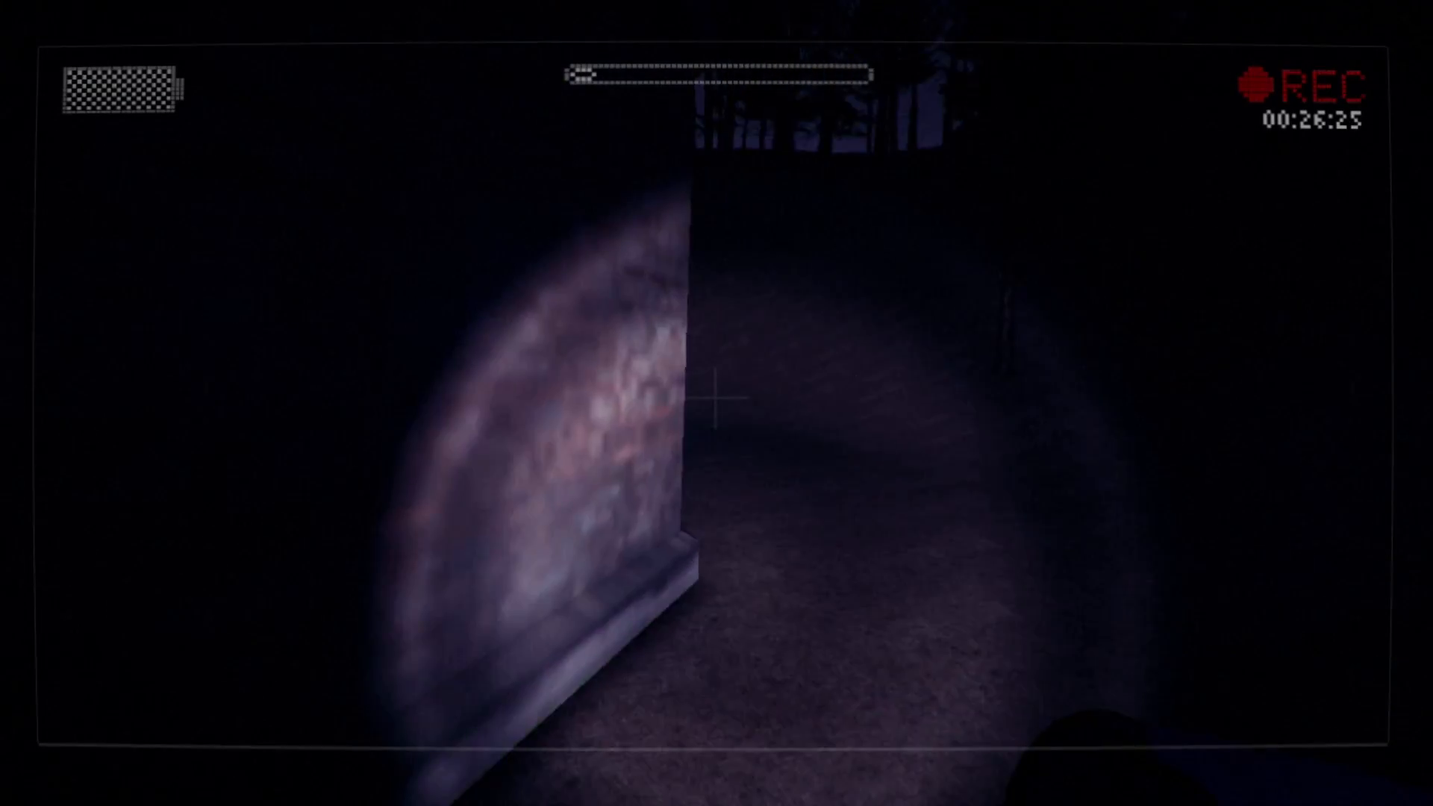
pyautogui.moveTo(716, 403)
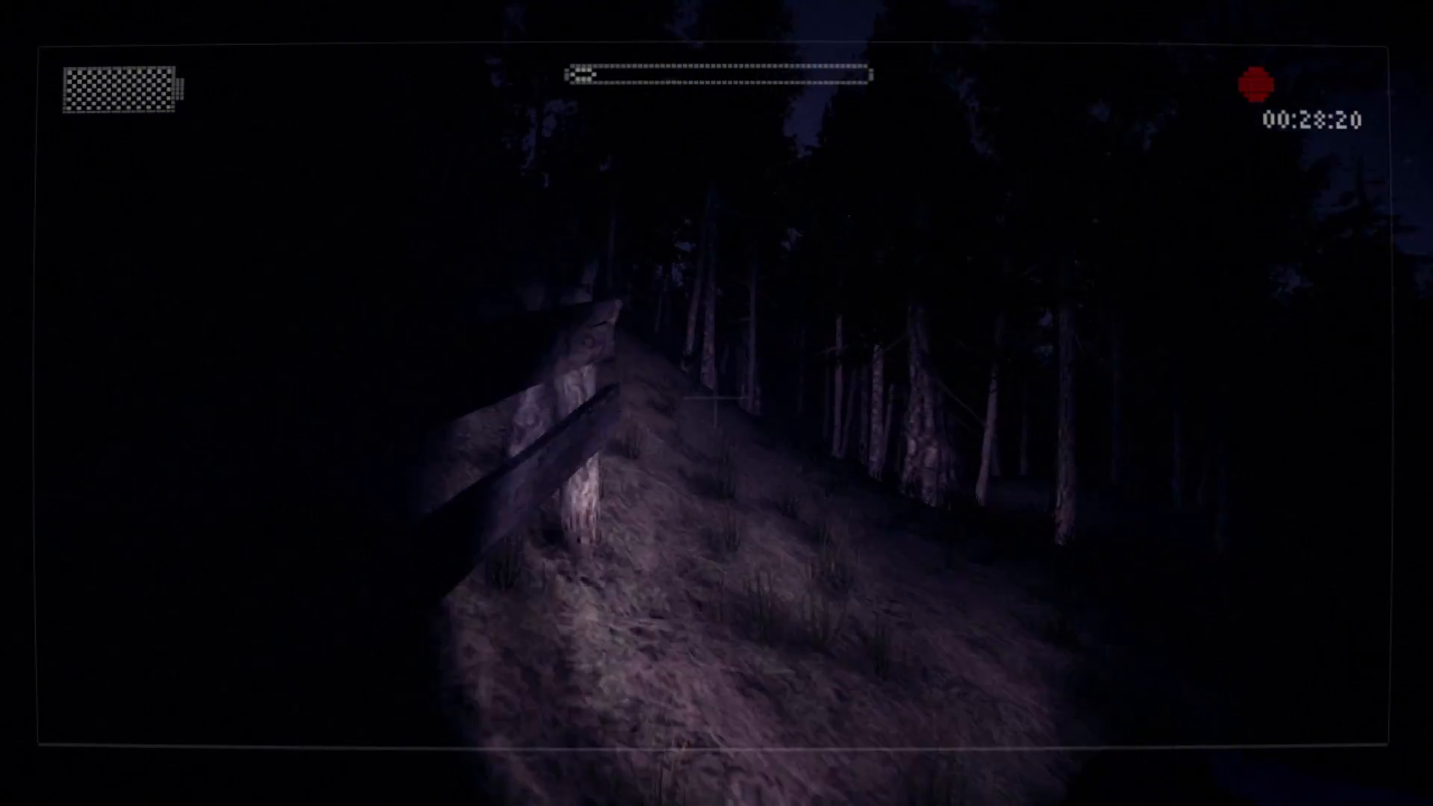
pyautogui.moveTo(717, 403)
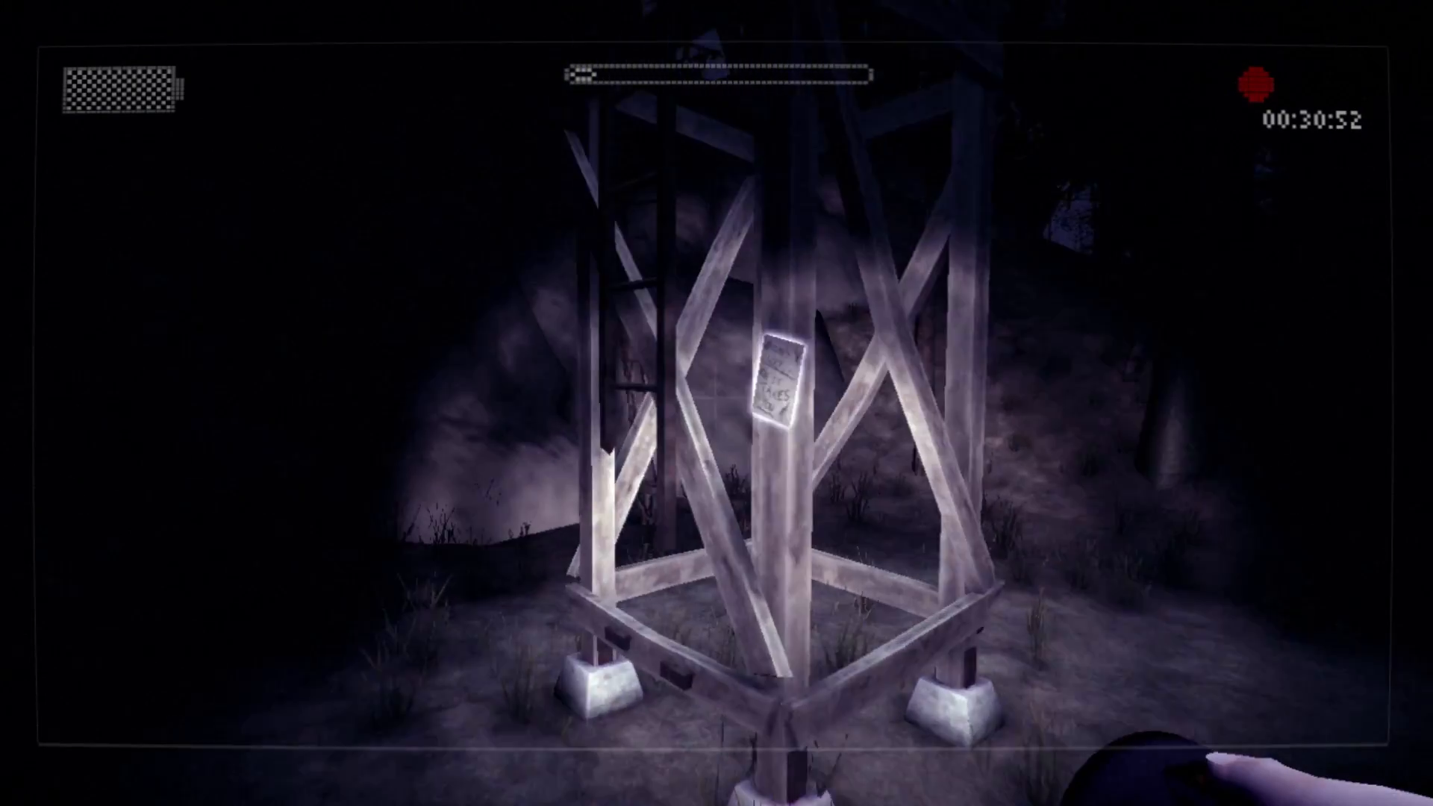
# Take the page attached to the wooden tower's central post.
pyautogui.click(784, 384)
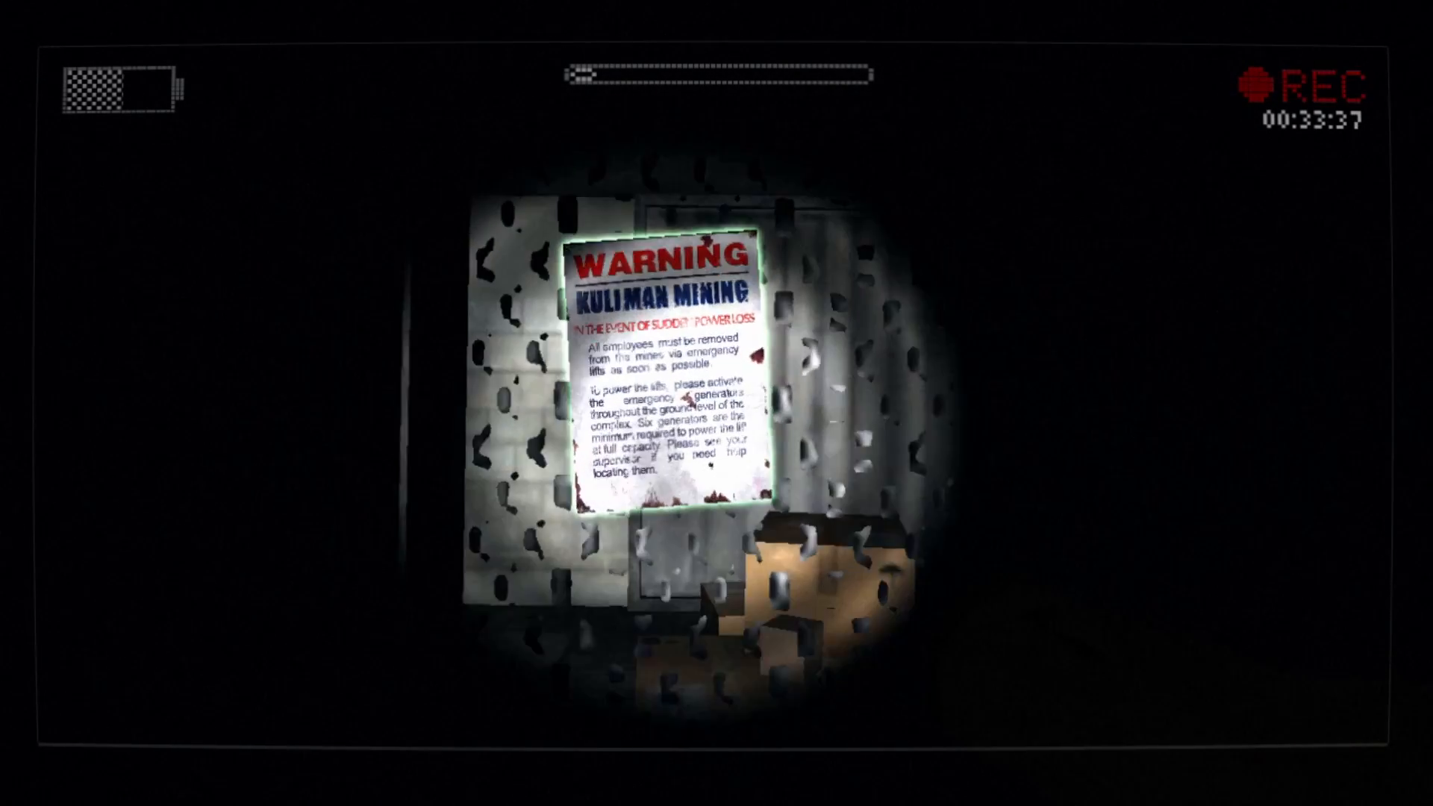
# Examine the Kullman Mining warning poster about sudden power loss.
pyautogui.click(660, 366)
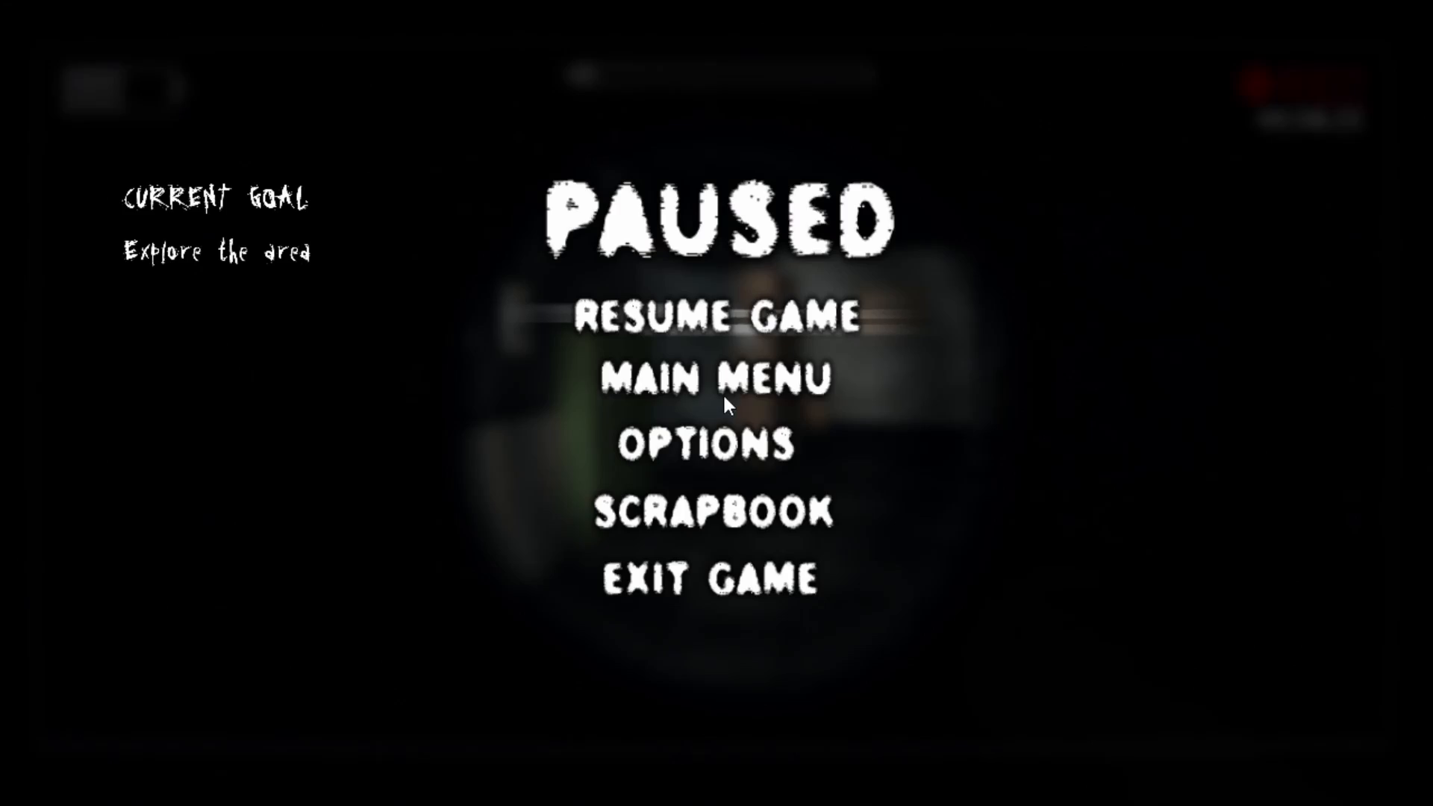
# Browse the scrapbook's found items up to item 5 of 32, the missing-child poster, then resume play.
pyautogui.click(713, 511)
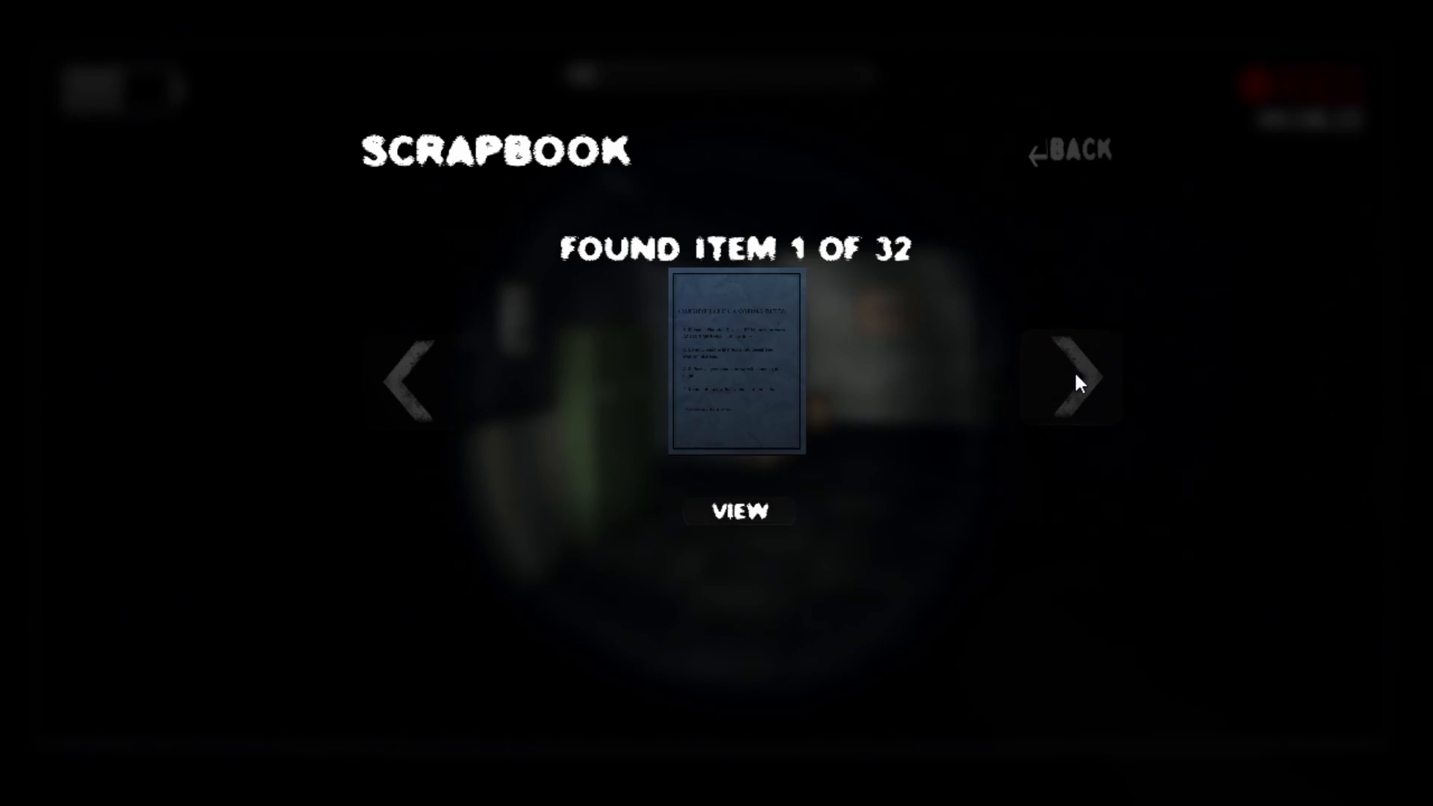
pyautogui.click(1072, 378)
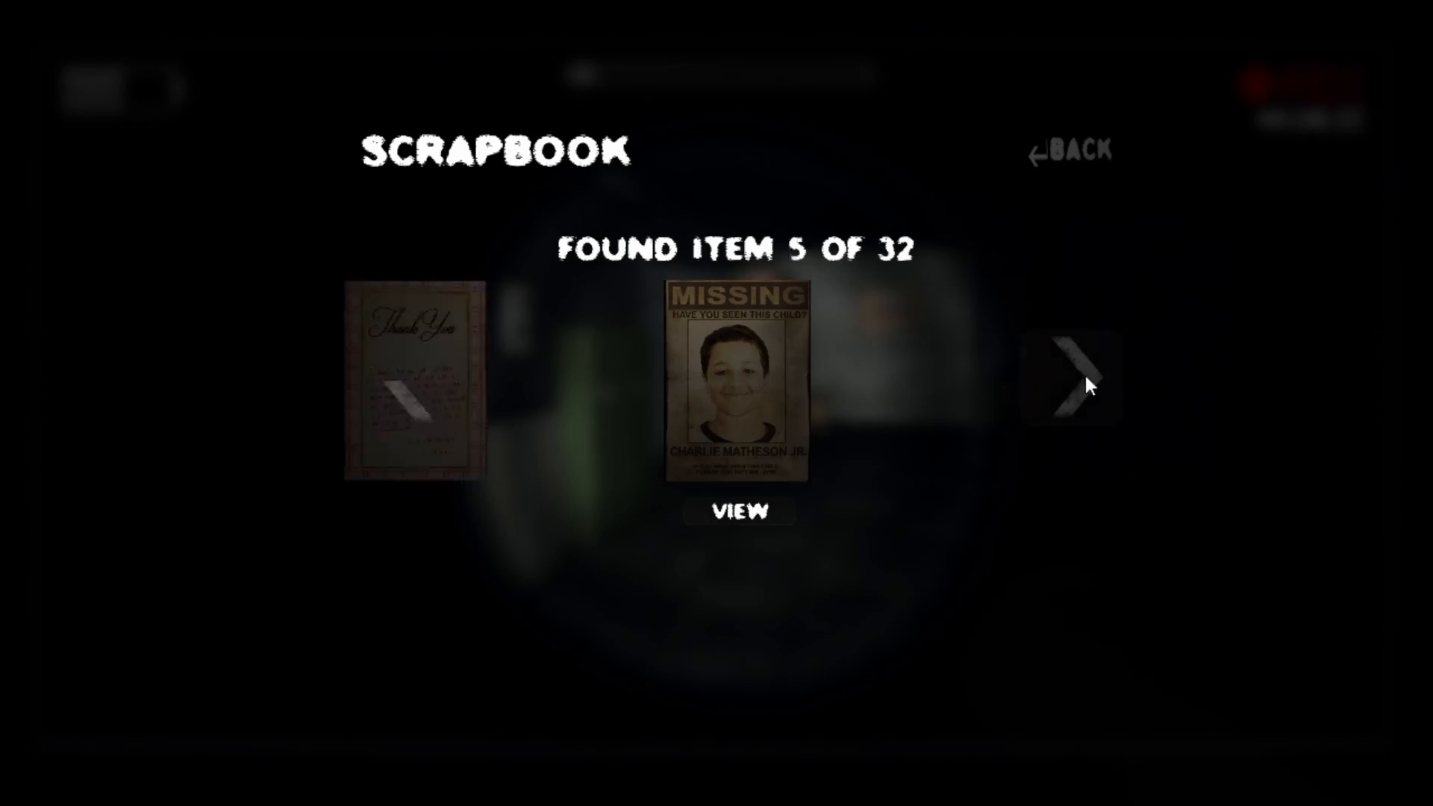
pyautogui.click(1075, 151)
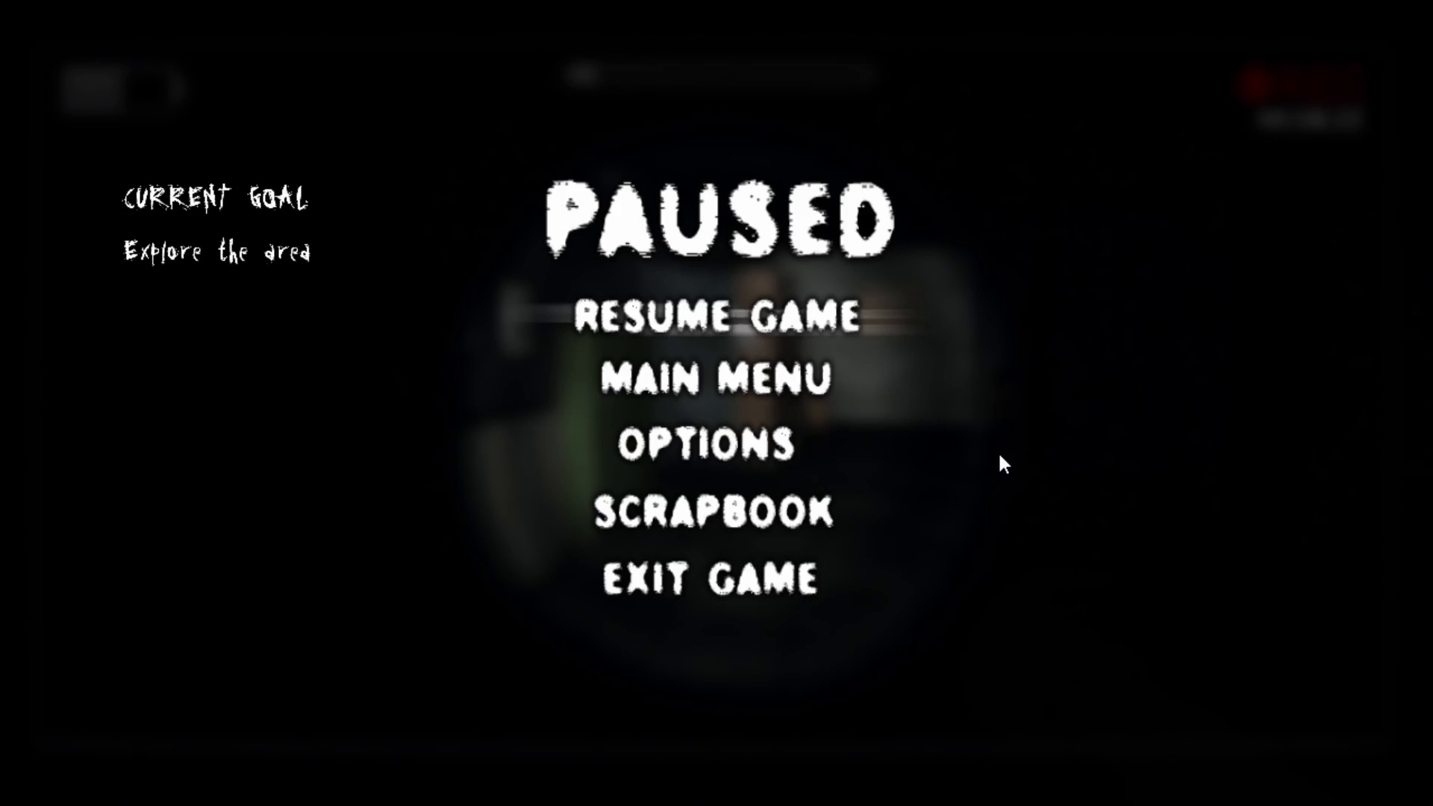
pyautogui.click(726, 318)
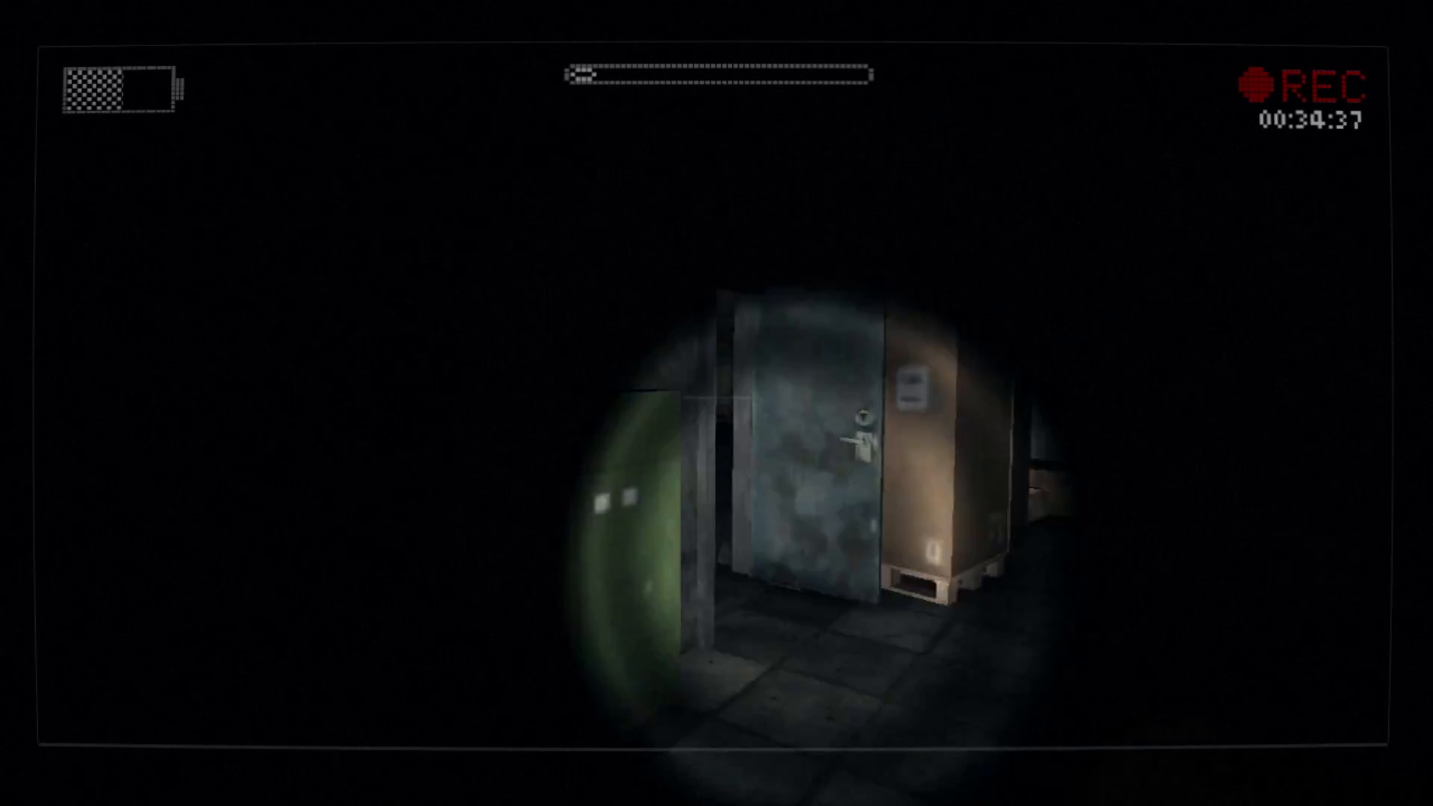